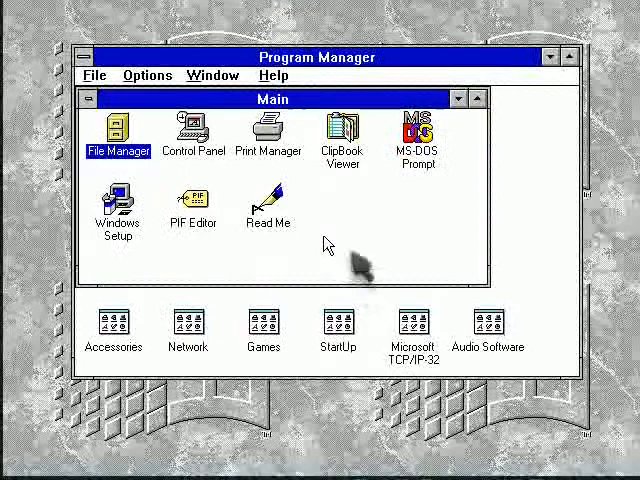
# - View the About dialog's version and license information and dismiss it
pyautogui.click(272, 76)
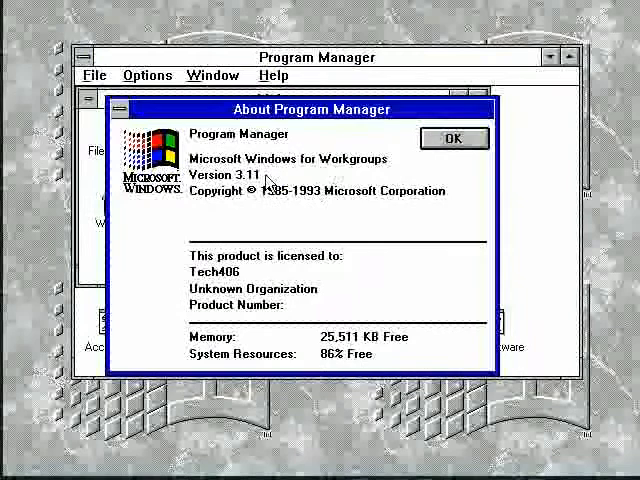
pyautogui.click(452, 138)
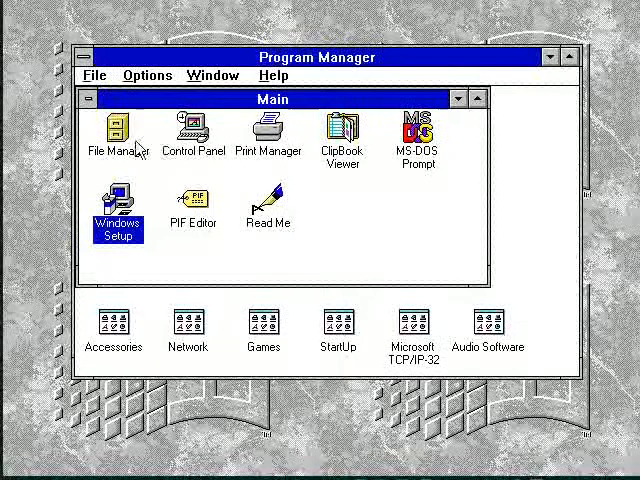
# - Browse the network inbox in File Manager and open a file from it
pyautogui.doubleClick(116, 134)
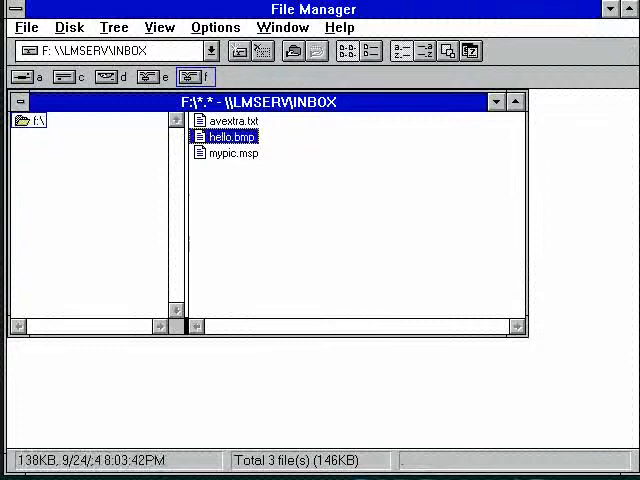
pyautogui.click(228, 152)
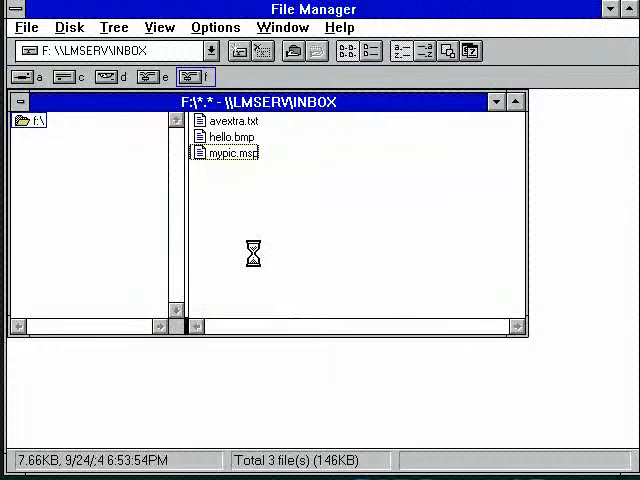
pyautogui.doubleClick(228, 154)
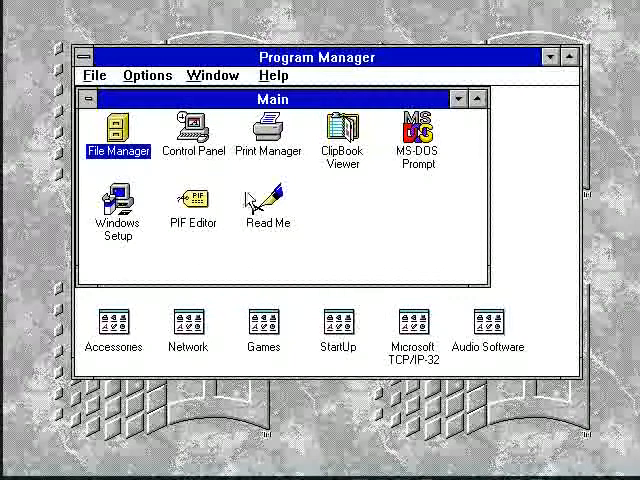
# - Bring up Control Panel and highlight the Network settings item
pyautogui.doubleClick(184, 128)
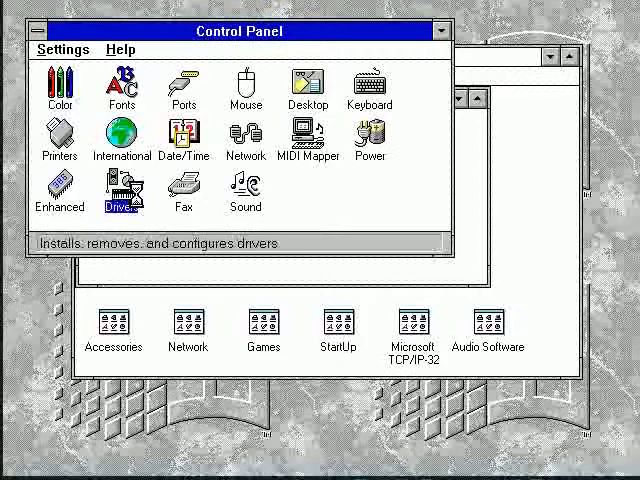
pyautogui.click(244, 140)
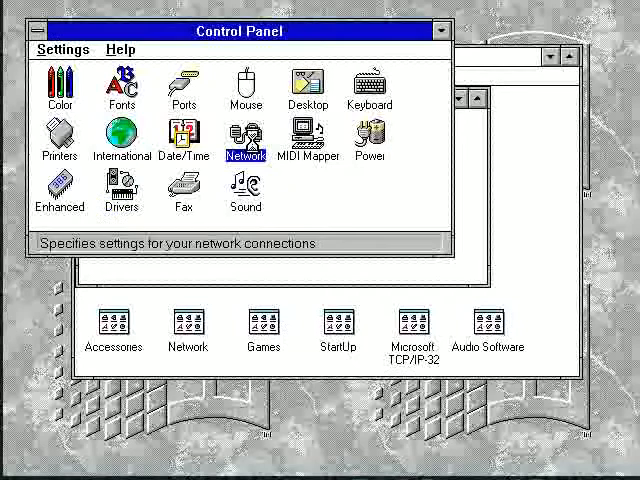
pyautogui.moveTo(278, 176)
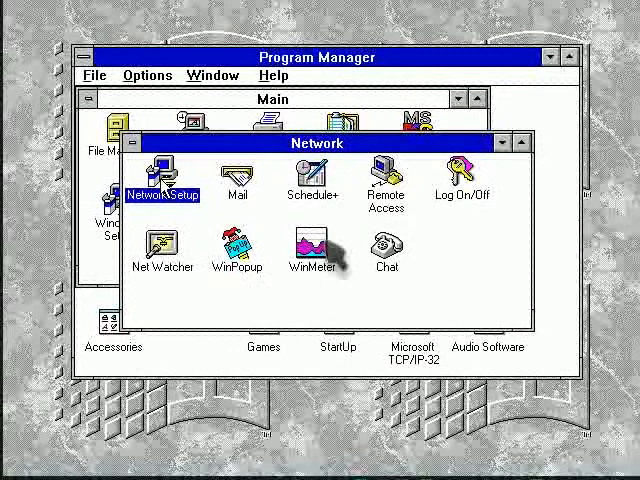
# - Launch Network Setup from the Network group, then select the Audio Software group
pyautogui.doubleClick(162, 170)
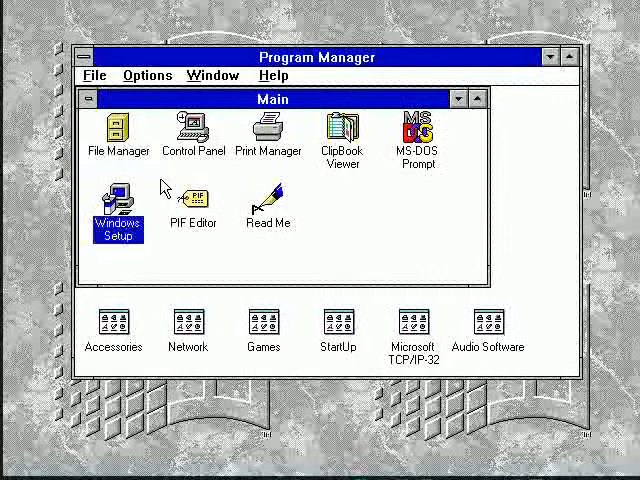
pyautogui.click(116, 136)
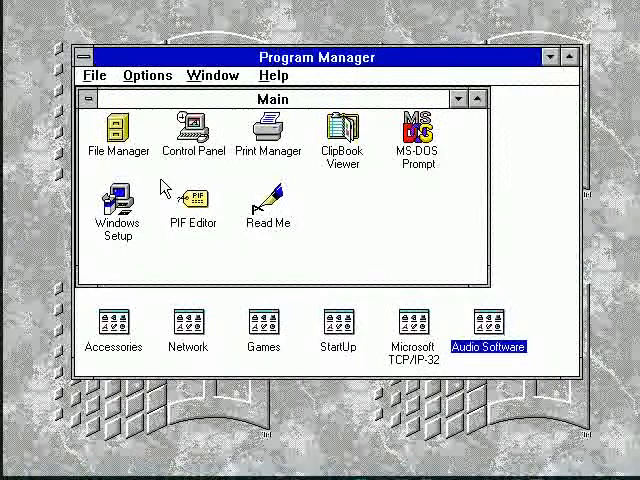
pyautogui.click(412, 324)
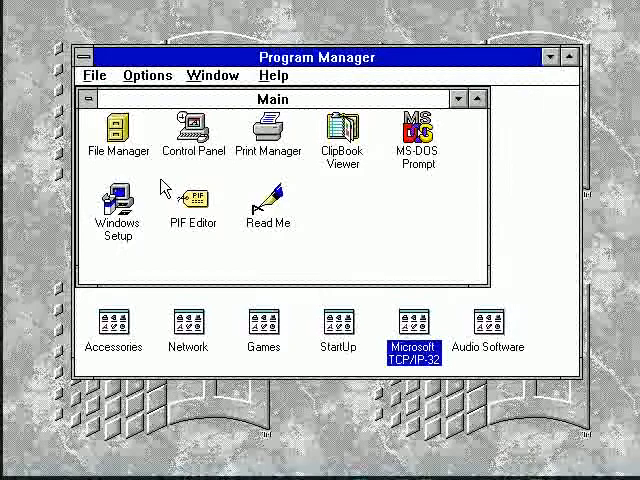
pyautogui.click(116, 136)
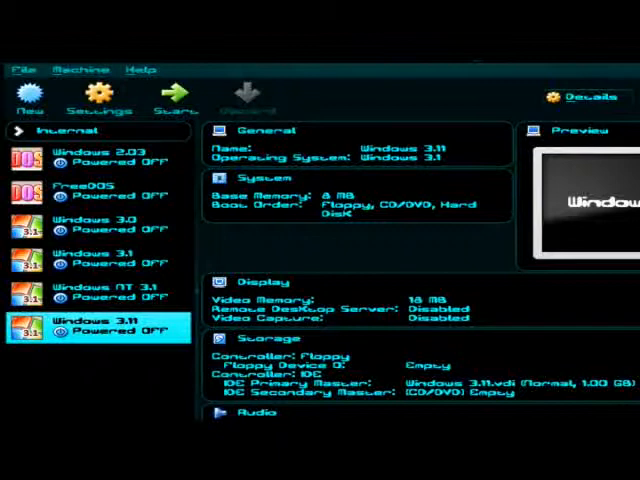
pyautogui.moveTo(362, 92)
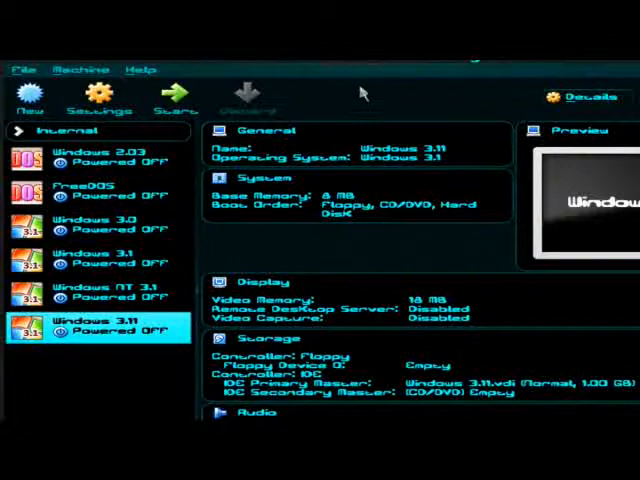
# - Start a new virtual machine and name it win311
pyautogui.click(28, 96)
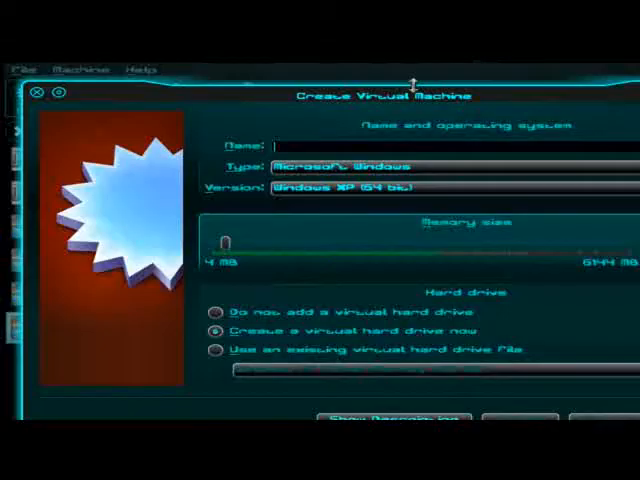
pyautogui.write('w')
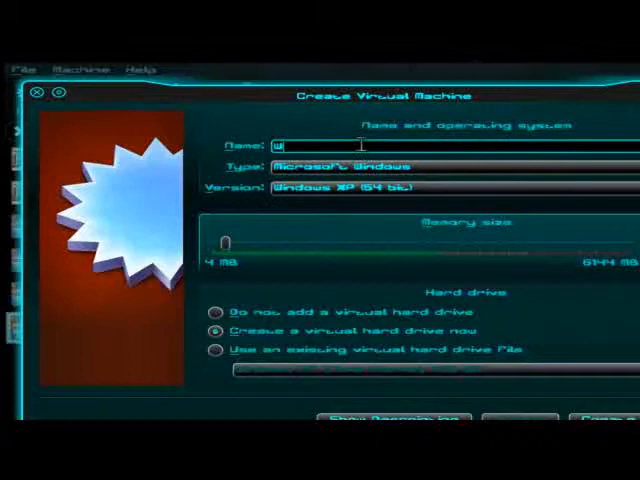
pyautogui.write('in311')
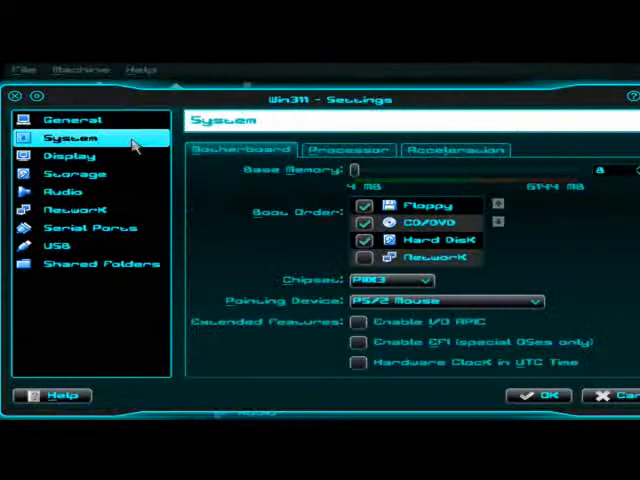
# - Select the empty optical drive under Storage, then choose the network adapter's Attached to type
pyautogui.click(72, 172)
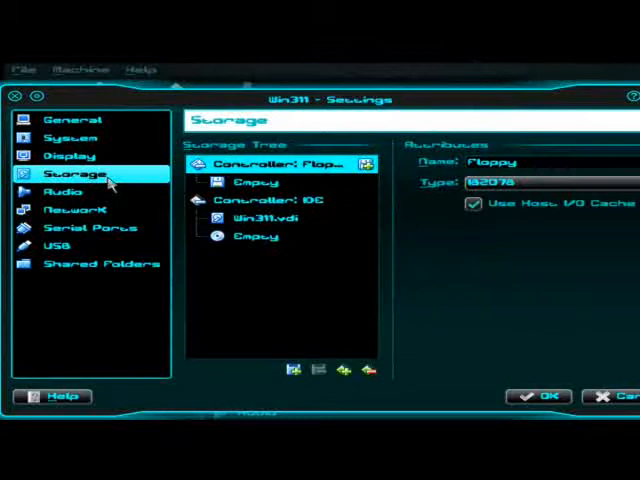
pyautogui.click(256, 236)
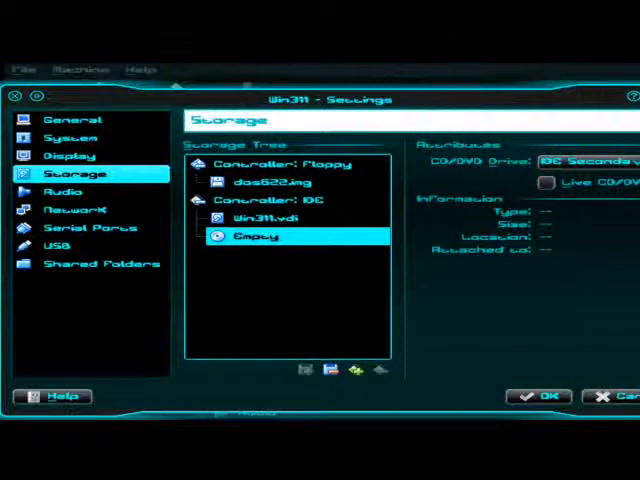
pyautogui.click(64, 190)
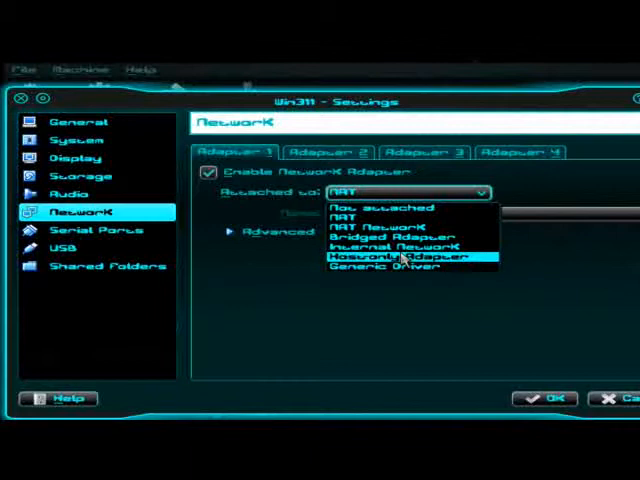
pyautogui.click(64, 246)
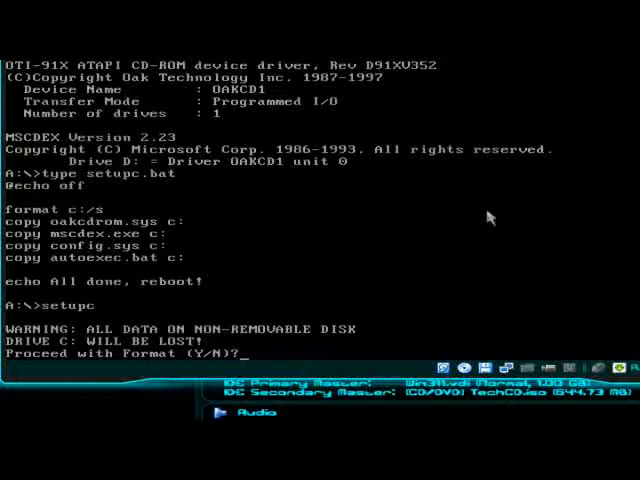
# - Answer Y to let setupc.bat format drive C
pyautogui.write('ystem\\w4g')
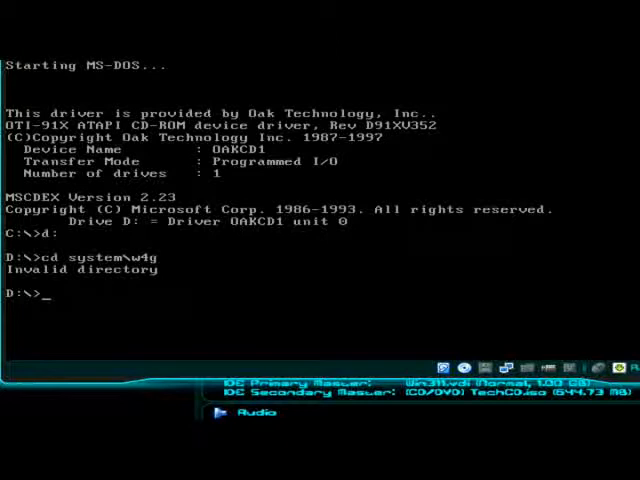
# - Attempt cd system\w at the A:\> prompt, which reports an invalid directory
pyautogui.write('cd system\\w')
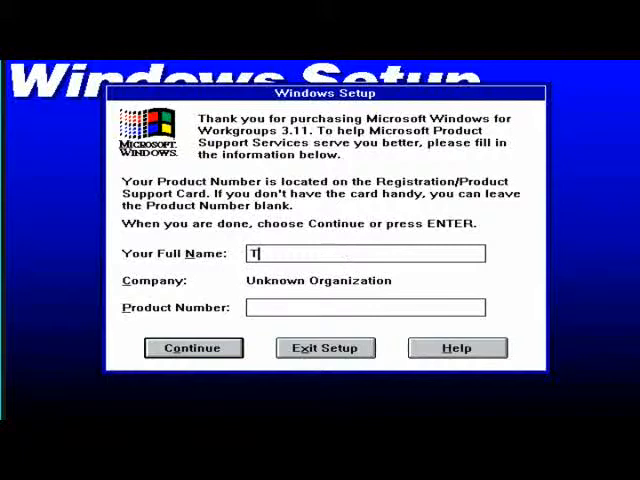
# - Continue past registration and the optional setup tasks to reach Network Setup
pyautogui.click(192, 348)
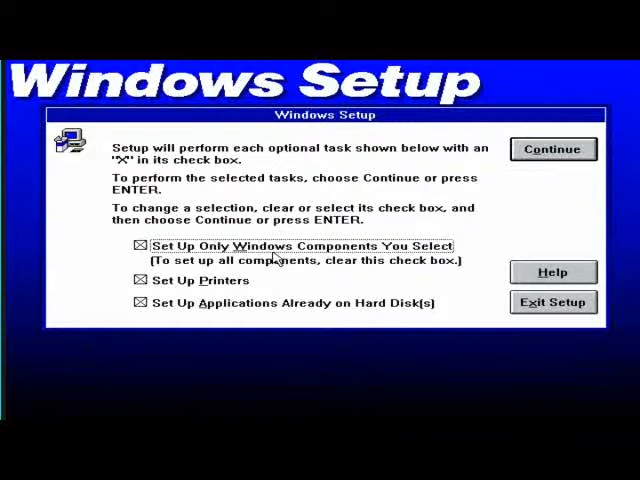
pyautogui.click(552, 148)
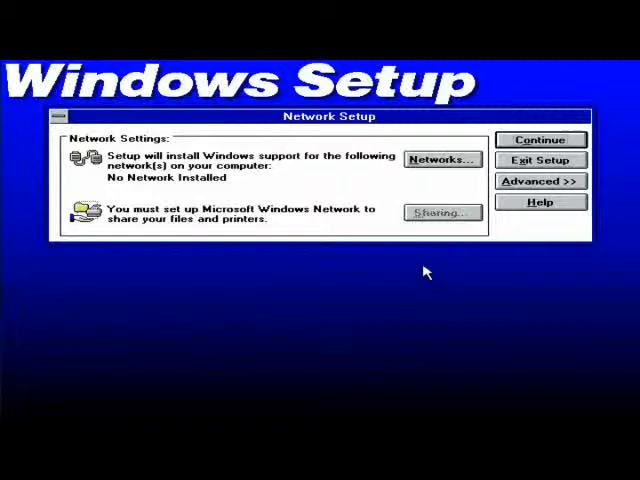
# - Install Microsoft Windows Network and add an unlisted AMD PCnet adapter driver from its disk path
pyautogui.click(442, 160)
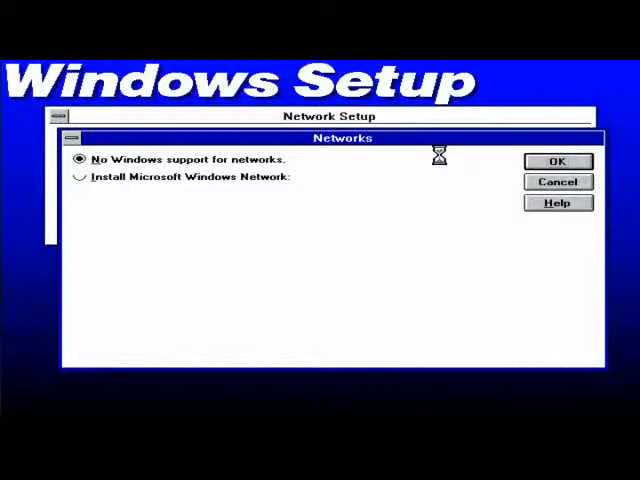
pyautogui.click(556, 160)
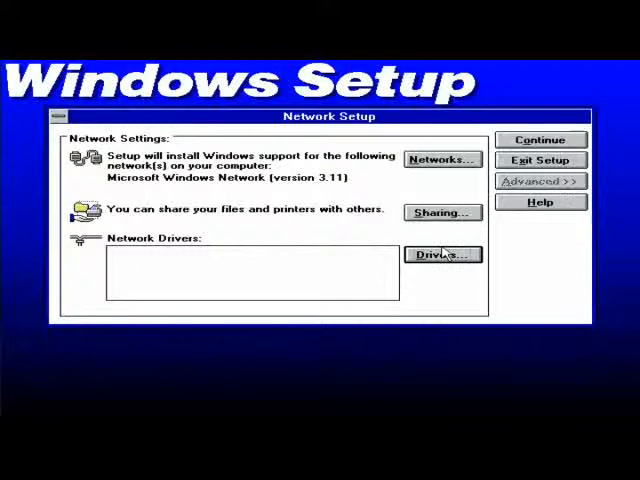
pyautogui.click(440, 256)
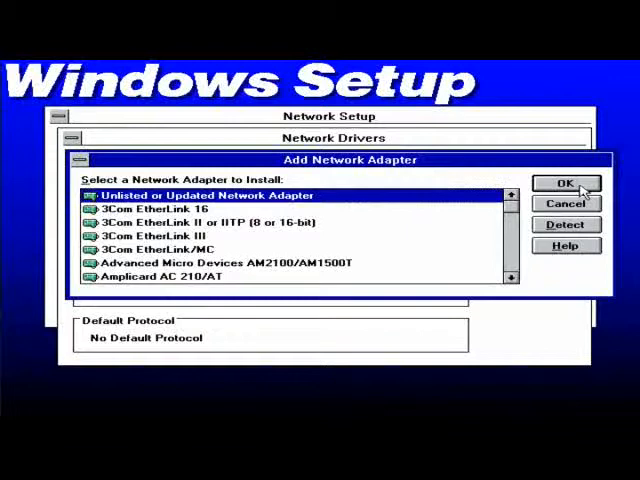
pyautogui.click(568, 184)
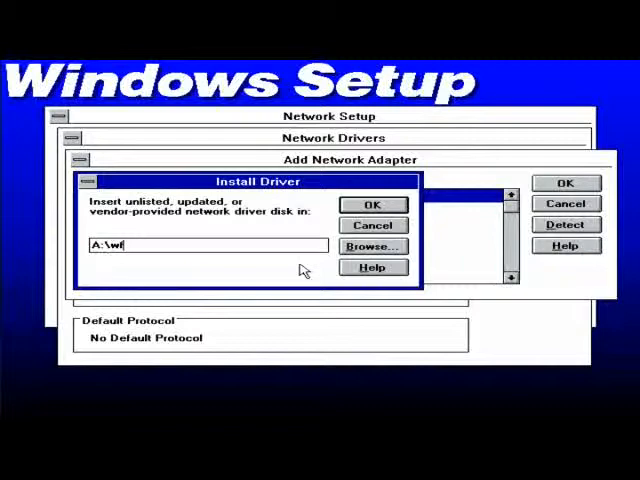
pyautogui.click(372, 204)
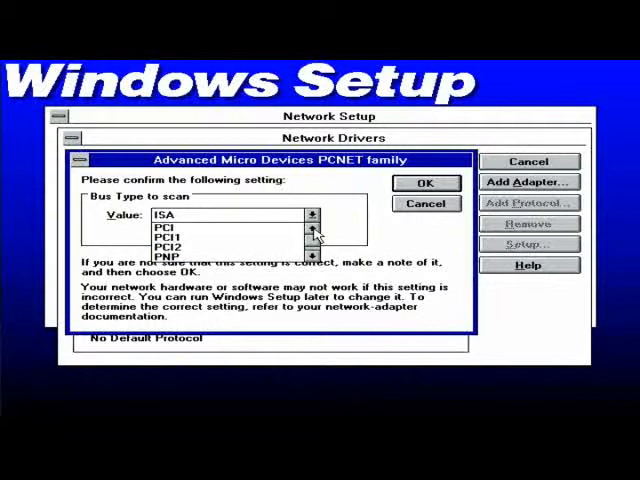
# - Accept the adapter bus type, close the drivers dialog and confirm the computer's network names
pyautogui.click(424, 182)
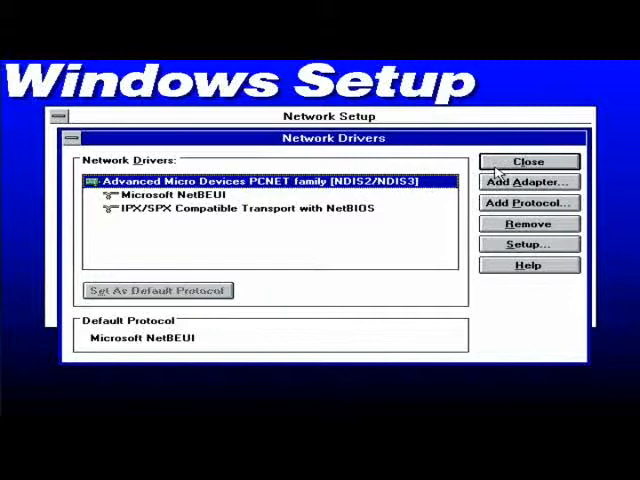
pyautogui.click(528, 160)
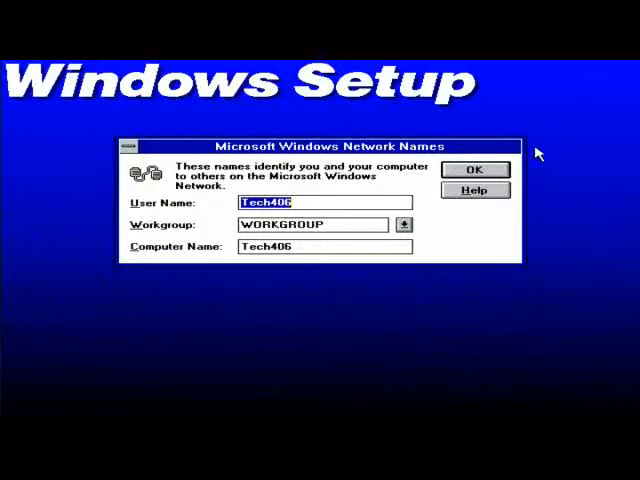
pyautogui.click(476, 168)
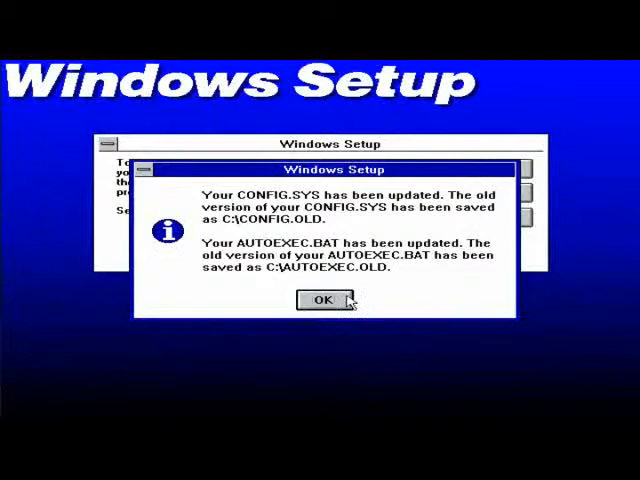
# - Acknowledge the CONFIG.SYS/AUTOEXEC.BAT notice, restart, log on and answer the password list prompt
pyautogui.click(322, 300)
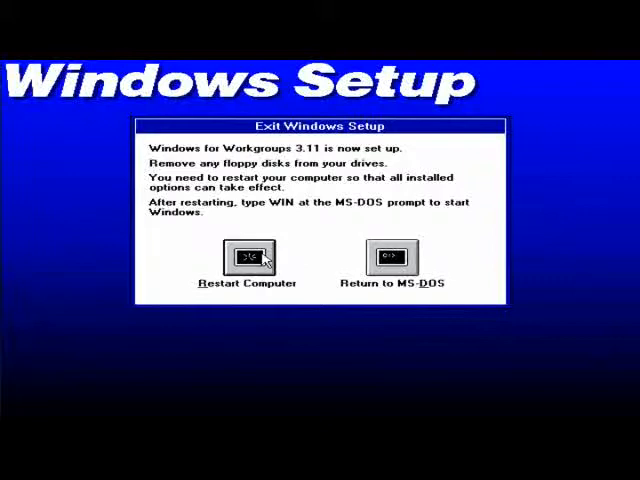
pyautogui.click(248, 256)
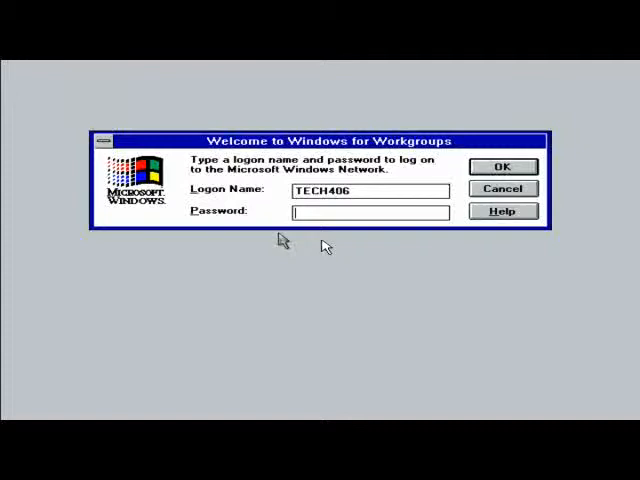
pyautogui.click(504, 168)
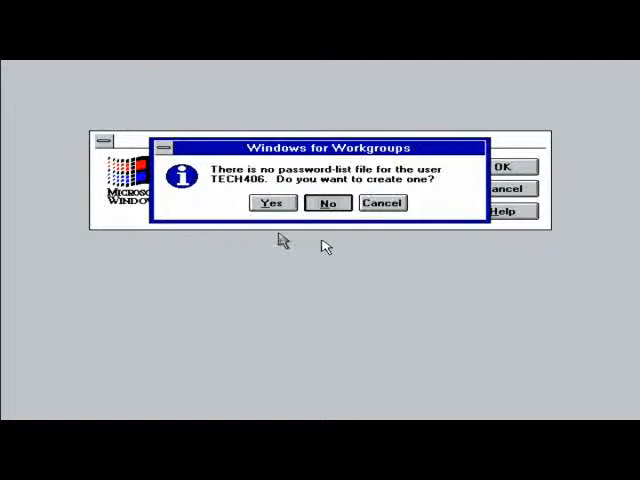
pyautogui.click(328, 204)
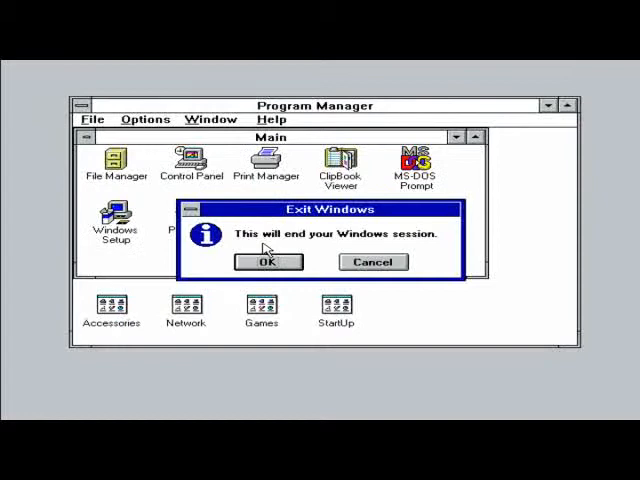
# - Exit Windows to DOS, change into WINDOWS and run setup to restart to the logon prompt
pyautogui.click(268, 260)
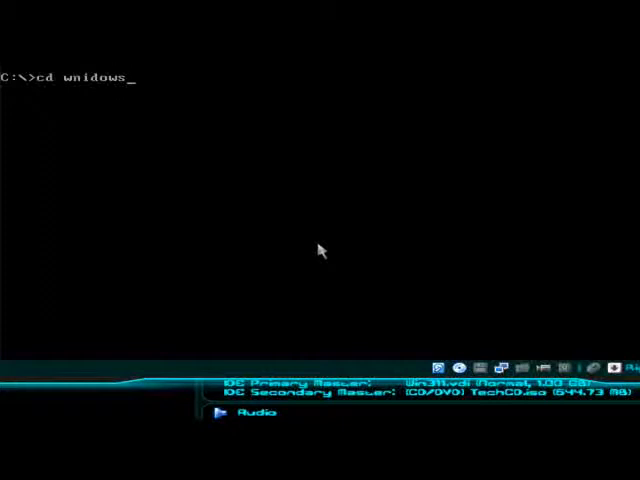
pyautogui.press('Return')
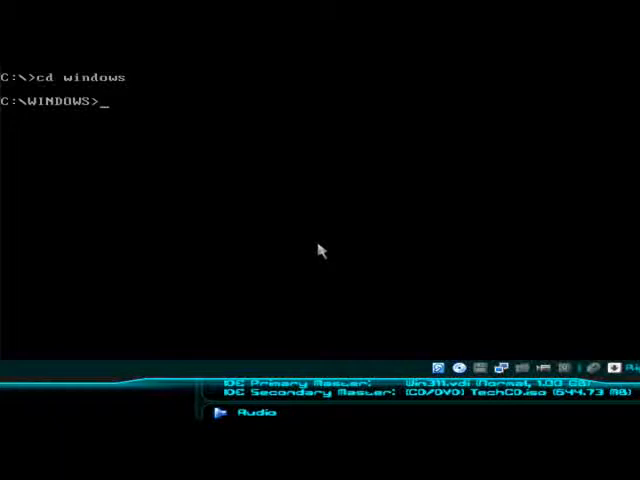
pyautogui.write('setup')
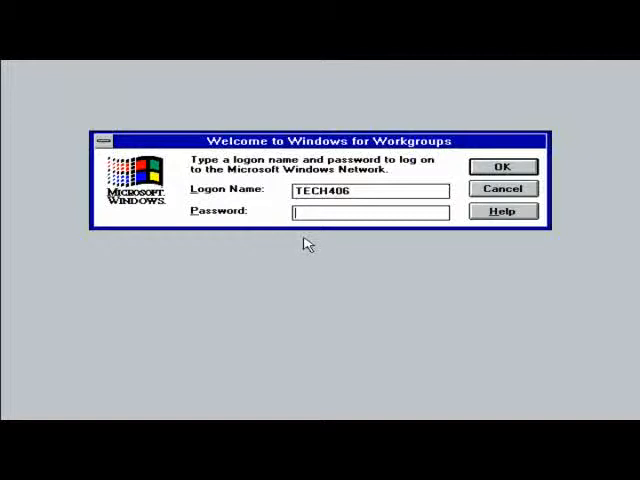
# - Log on as TECH406 and confirm the new logon password
pyautogui.click(504, 168)
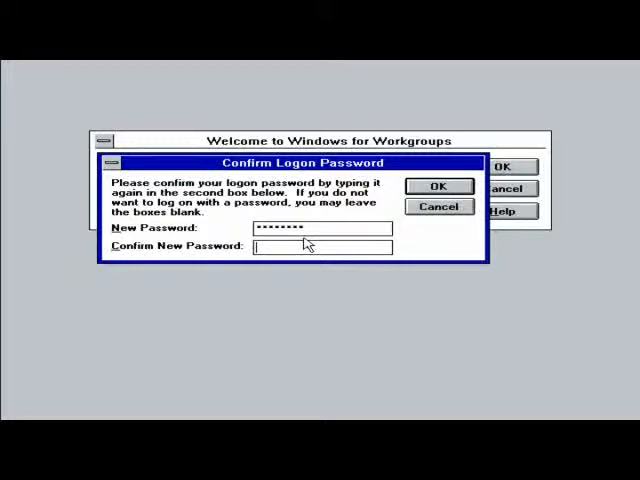
pyautogui.click(438, 186)
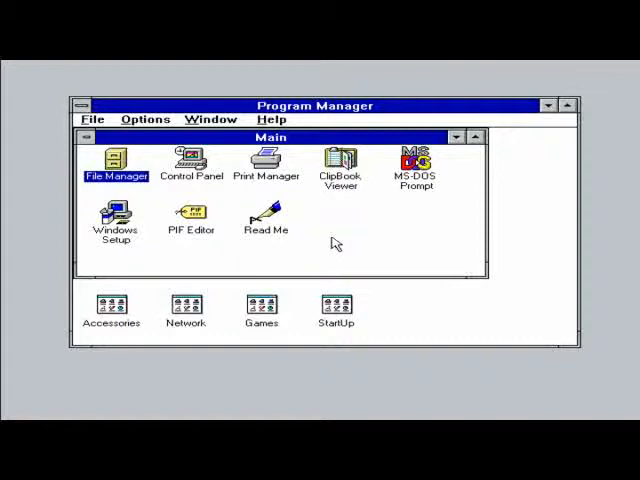
pyautogui.moveTo(308, 192)
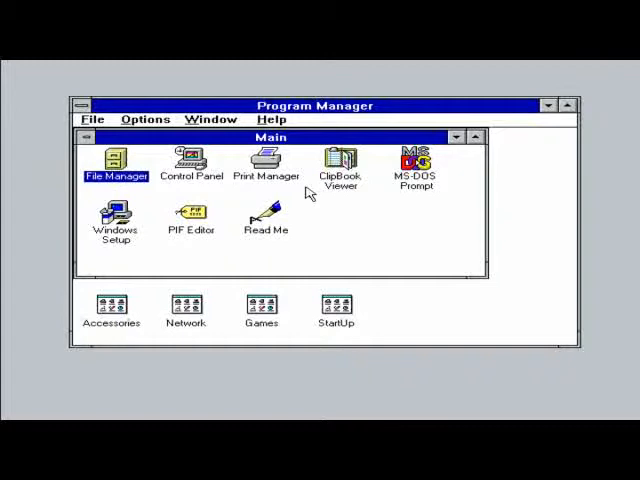
pyautogui.moveTo(336, 238)
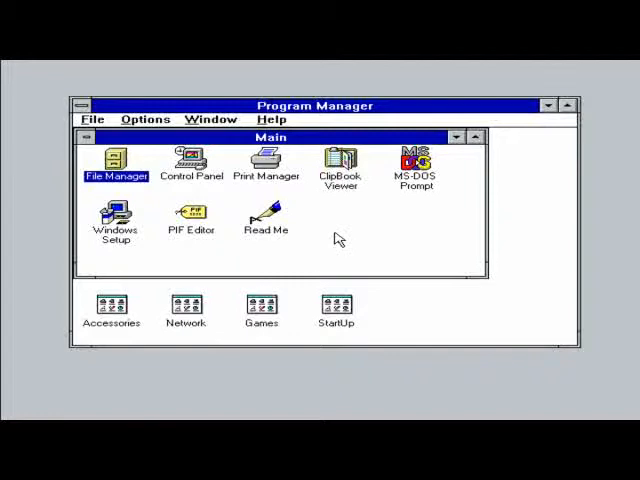
# - Reach the Microsoft Windows Network settings for TECH406 in WORKGROUP via Control Panel
pyautogui.doubleClick(188, 160)
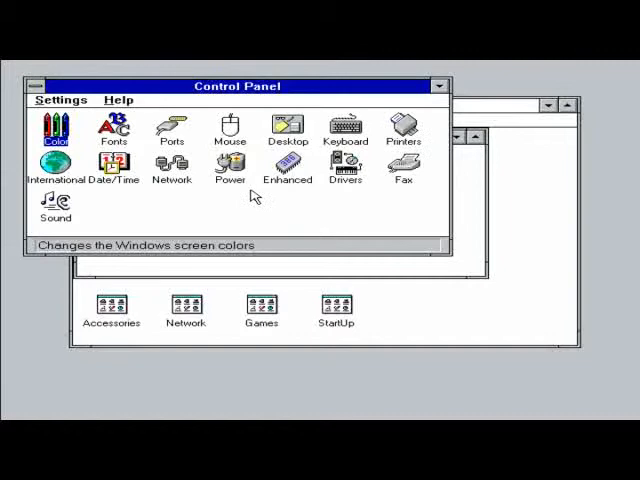
pyautogui.click(230, 164)
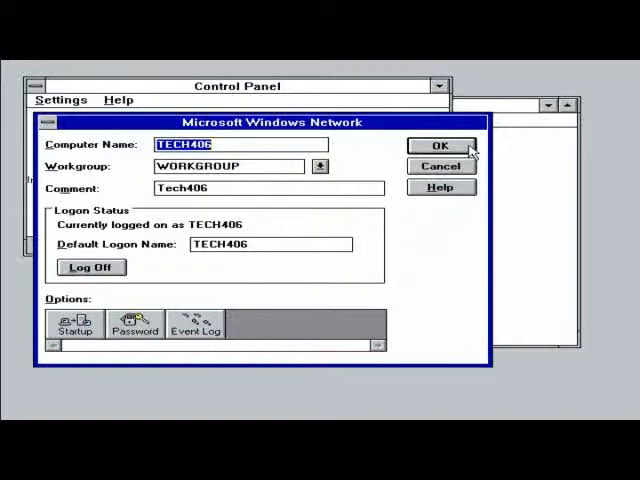
# - Review the PCNET adapter's network drivers, including Microsoft TCP/IP-32 3.11b, and close setup
pyautogui.click(440, 144)
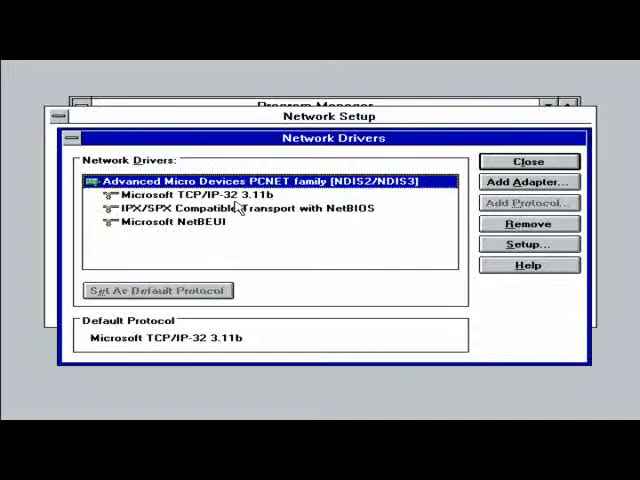
pyautogui.click(528, 224)
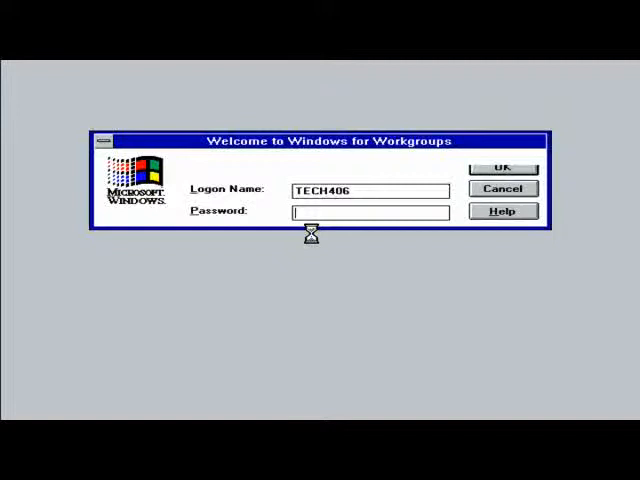
# - Log on as TECH406 and browse File Manager to view LICENSE.TXT
pyautogui.click(504, 168)
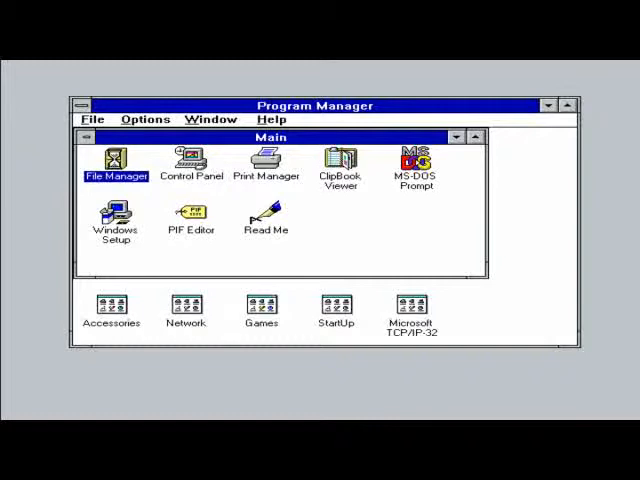
pyautogui.doubleClick(116, 162)
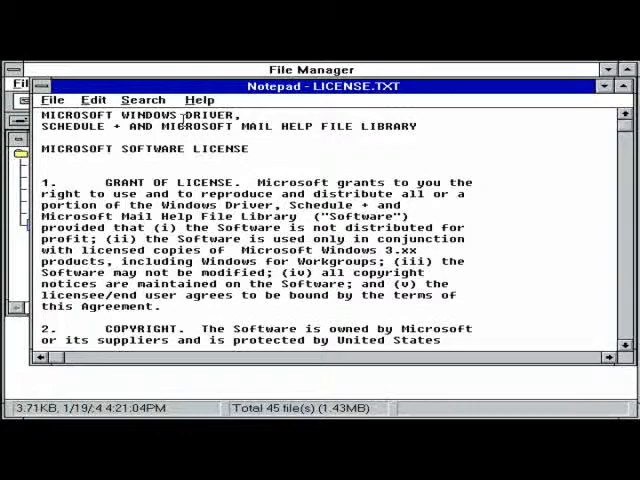
pyautogui.scroll(-3)
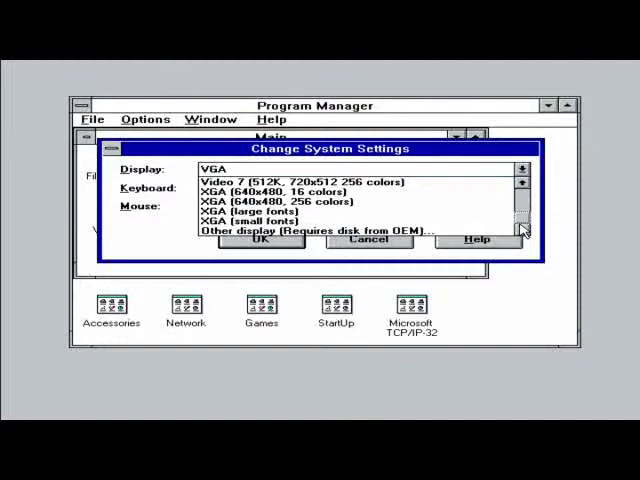
# - Choose the ET4000 1024x768 256 Small display driver and restart Windows to the logon screen
pyautogui.click(300, 226)
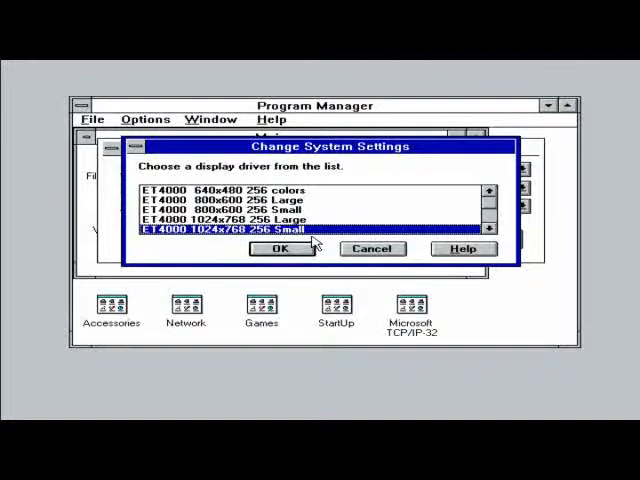
pyautogui.click(282, 248)
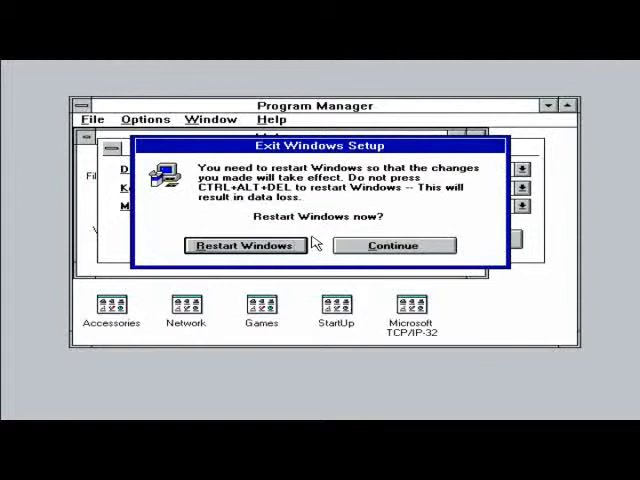
pyautogui.click(244, 244)
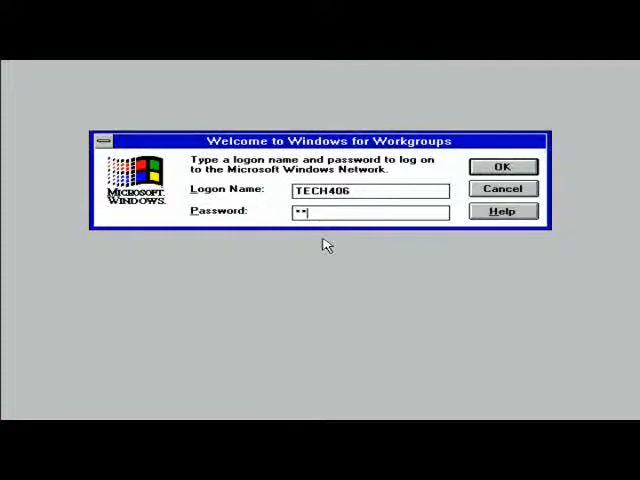
pyautogui.click(504, 168)
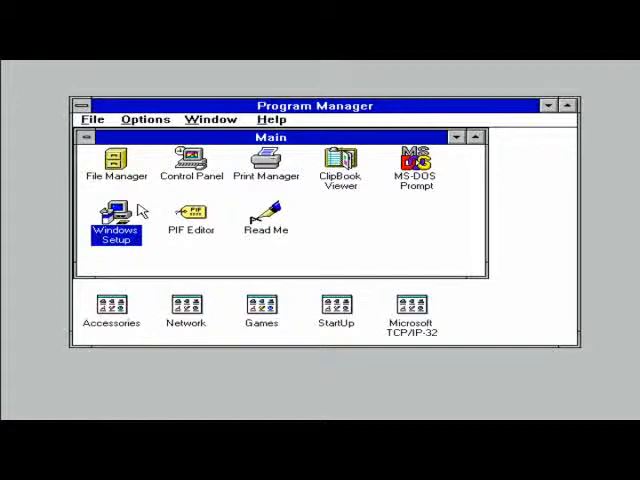
# - Run SYSEDIT from File > Run and add DOS=HIGH,UMB to CONFIG.SYS
pyautogui.click(80, 104)
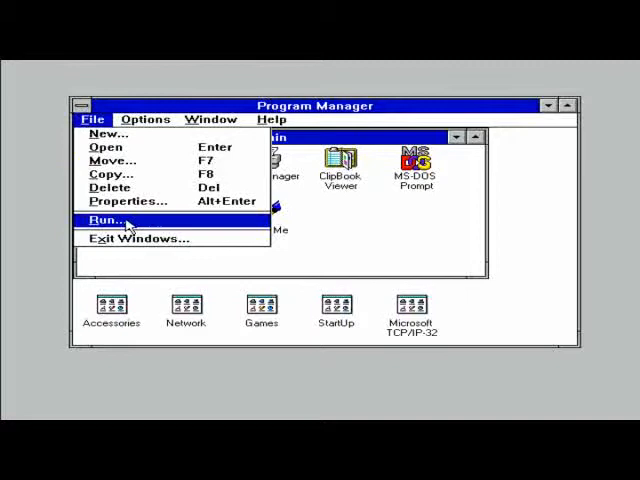
pyautogui.click(100, 220)
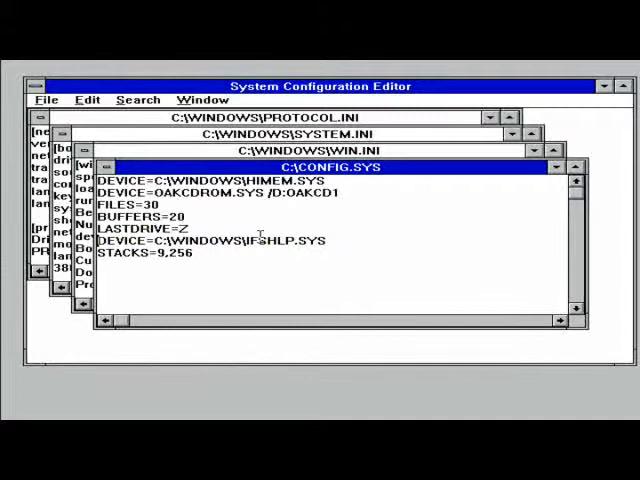
pyautogui.write('DOS=HIGH,UMB')
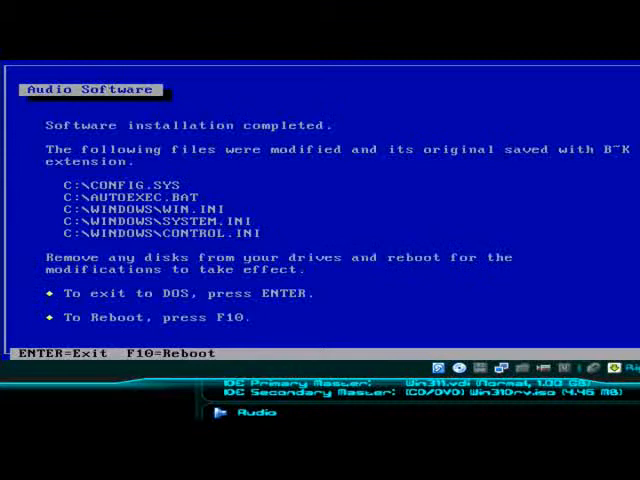
# - Reboot the machine with F10 so the audio software changes take effect
pyautogui.press('f10')
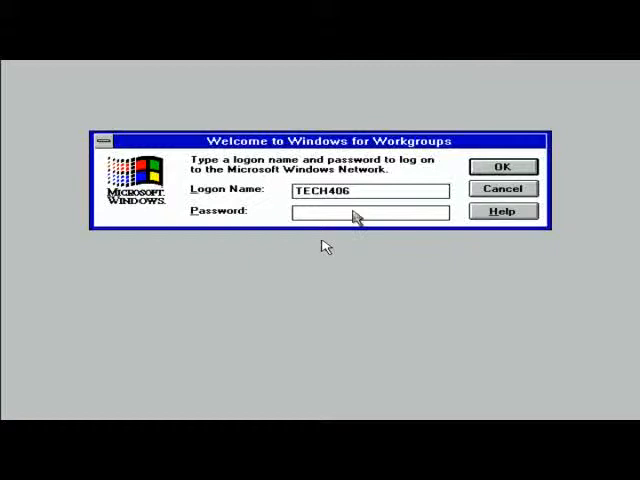
# - Log on as TECH406 with the password and minimize the new Audio Software group
pyautogui.click(370, 212)
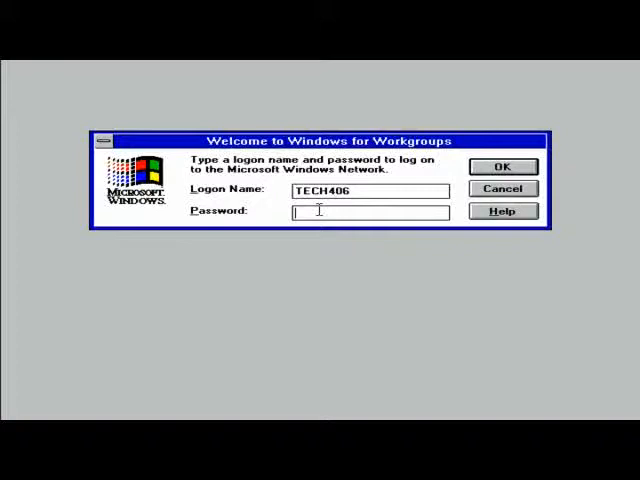
pyautogui.write('password')
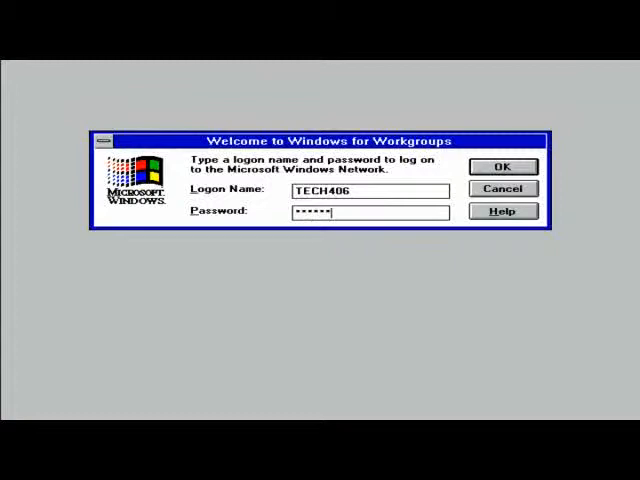
pyautogui.click(504, 168)
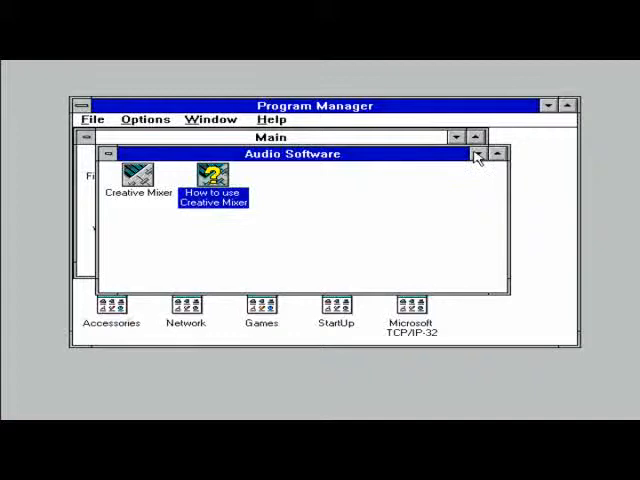
pyautogui.click(478, 154)
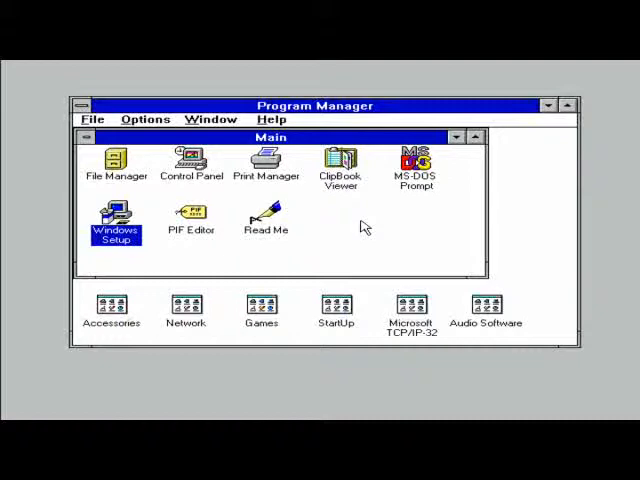
pyautogui.moveTo(344, 220)
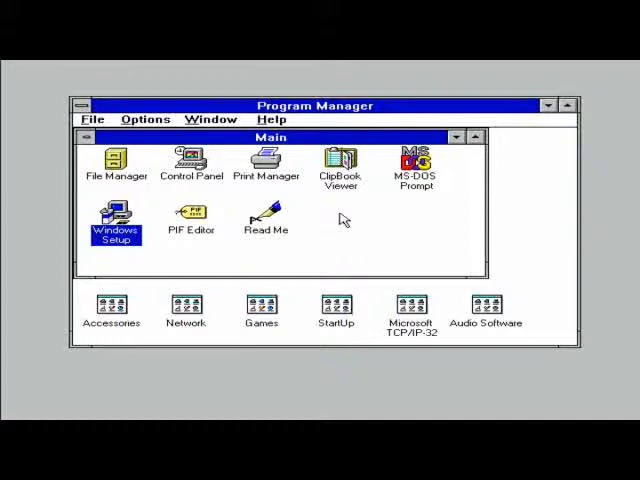
pyautogui.moveTo(264, 210)
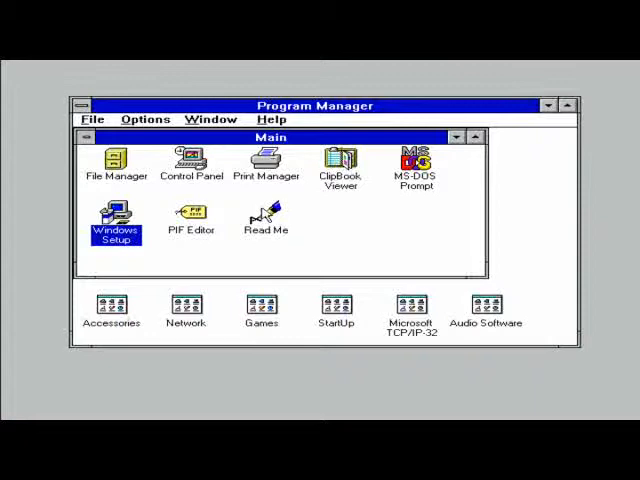
pyautogui.doubleClick(114, 158)
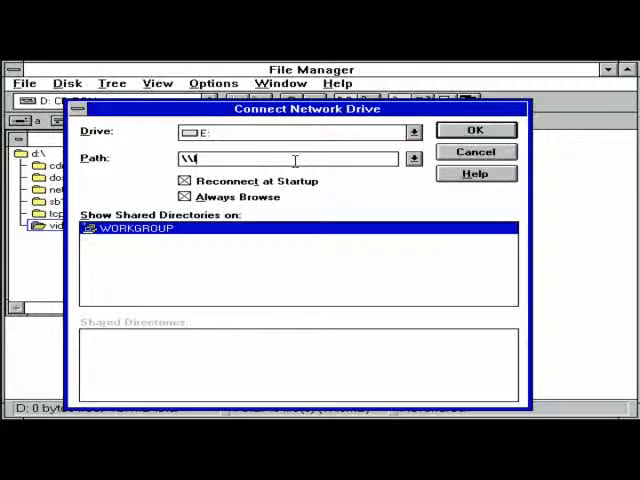
pyautogui.write('lmserv\\Data')
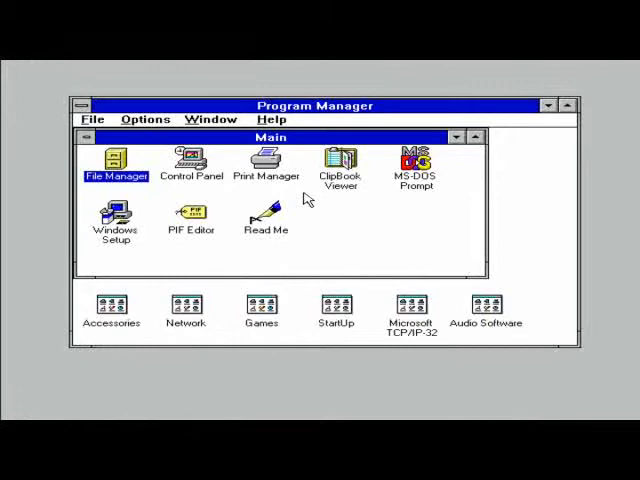
# - Start an MS-DOS Prompt and begin entering net use f: \\lmserv to map drive F:
pyautogui.doubleClick(190, 212)
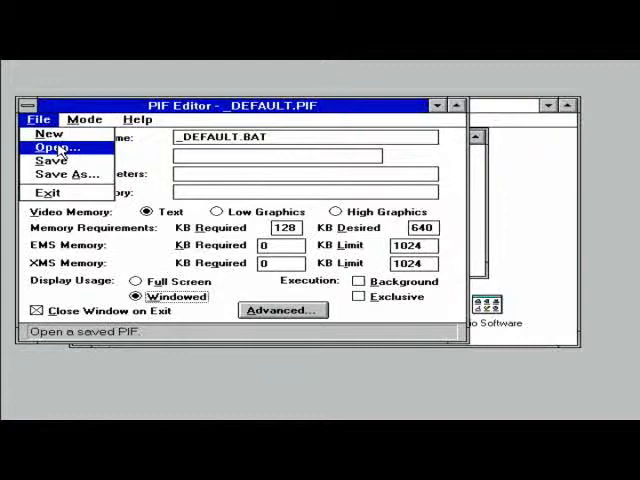
pyautogui.click(54, 148)
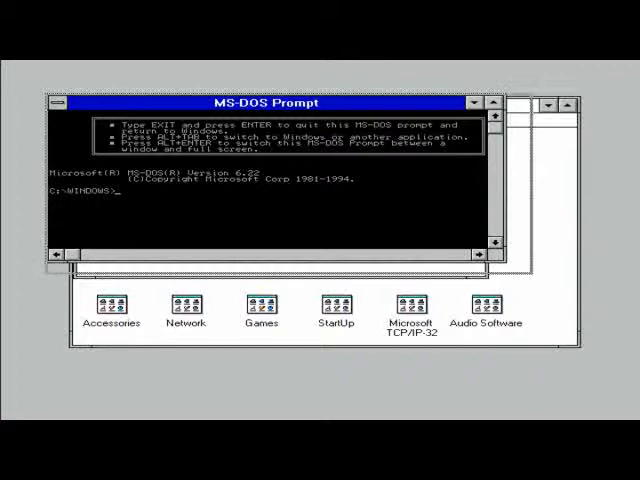
pyautogui.write('net use f: \\\\l')
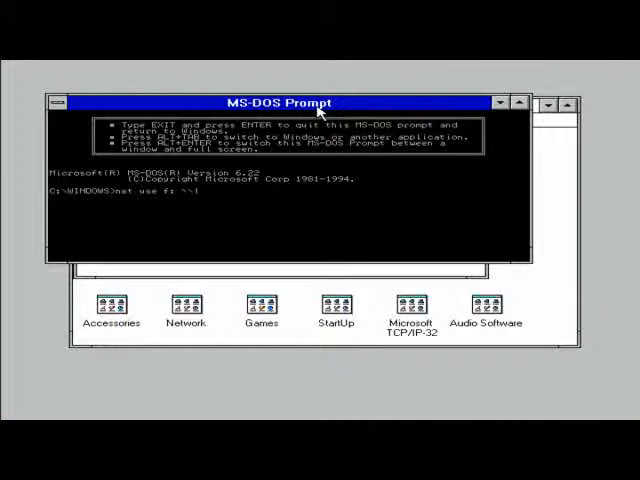
pyautogui.write('lmserv')
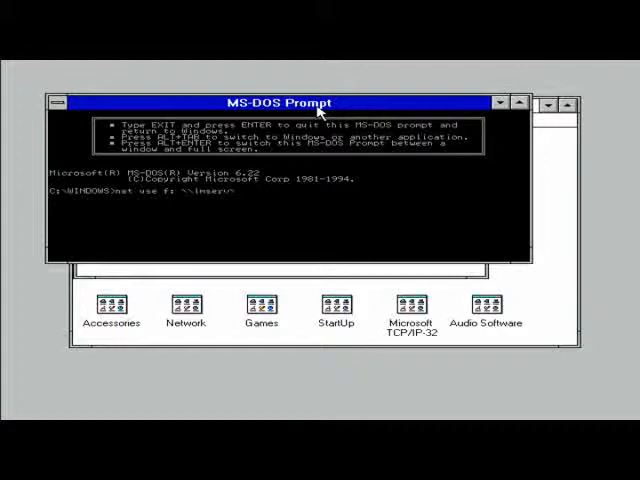